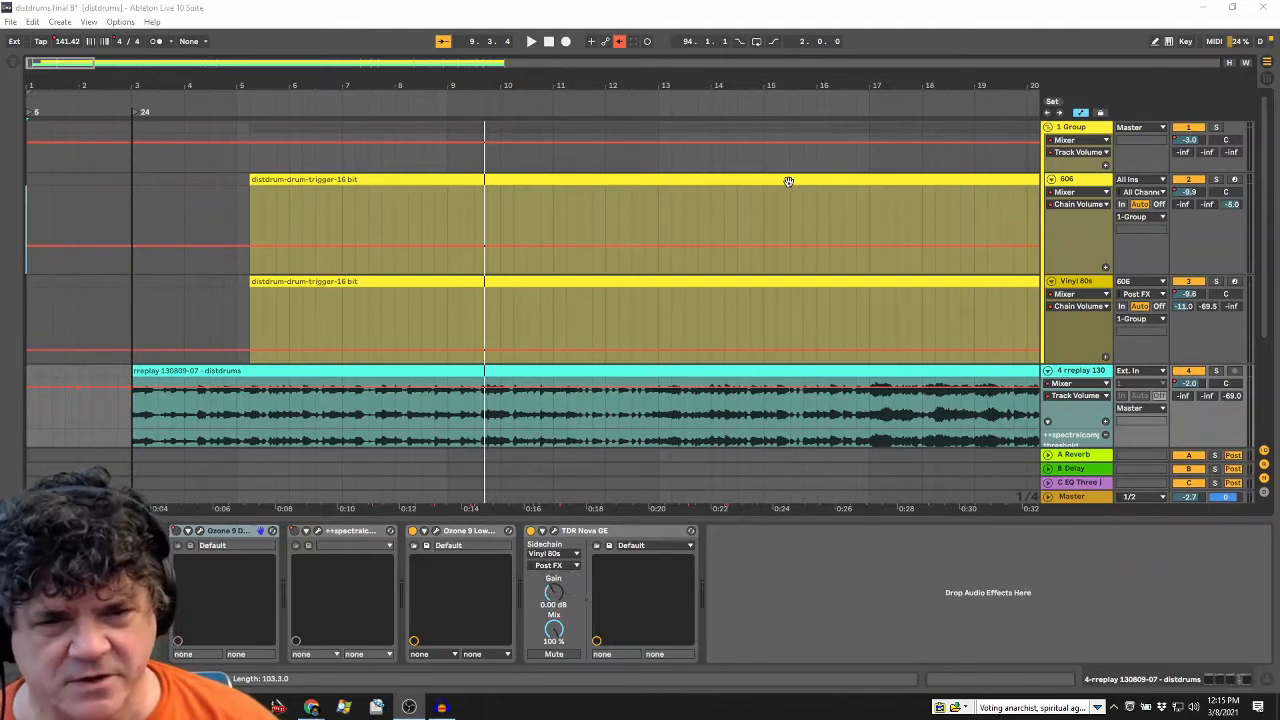
mouse_move(623, 179)
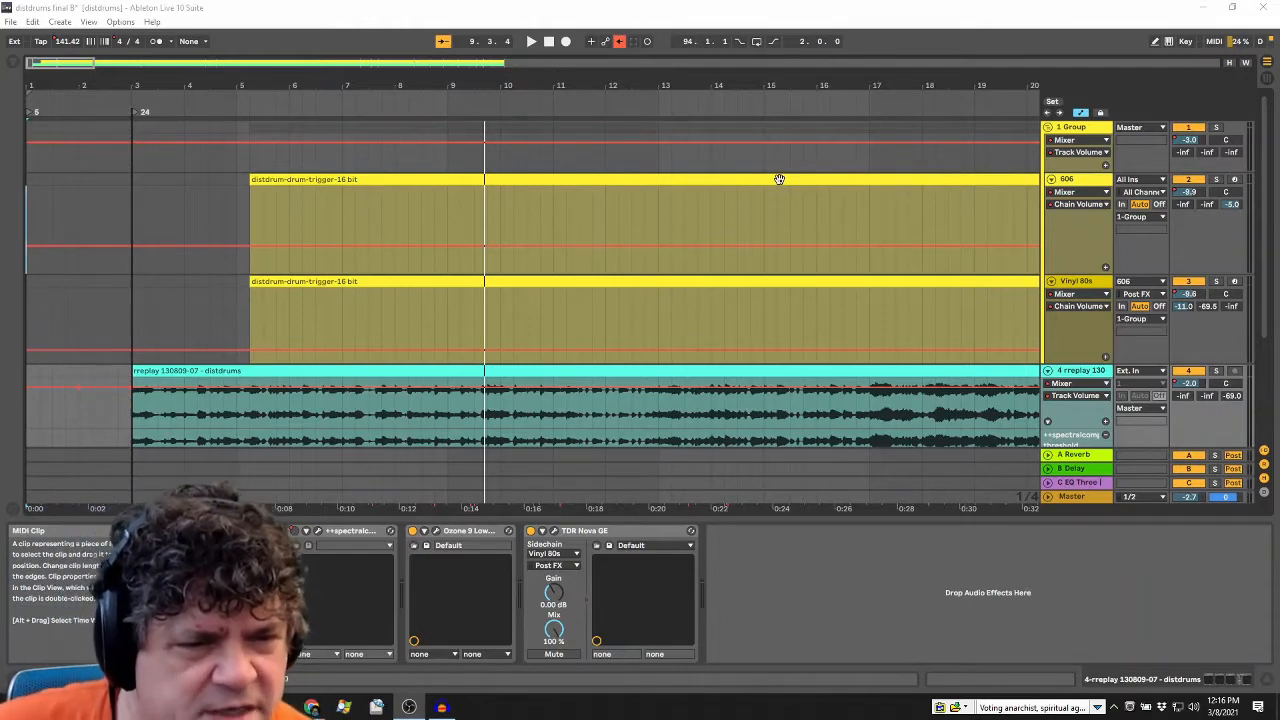
mouse_move(963, 165)
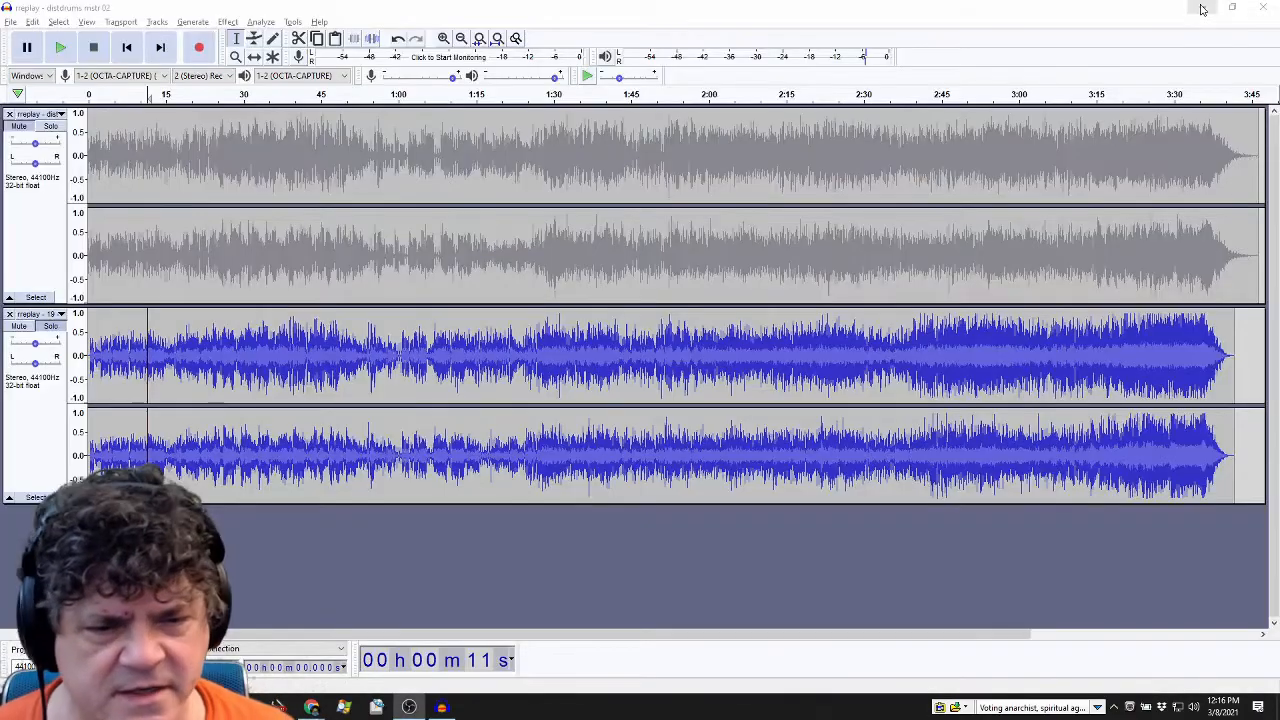
Audition the first replay recording, then the second, in Audacity
click(51, 127)
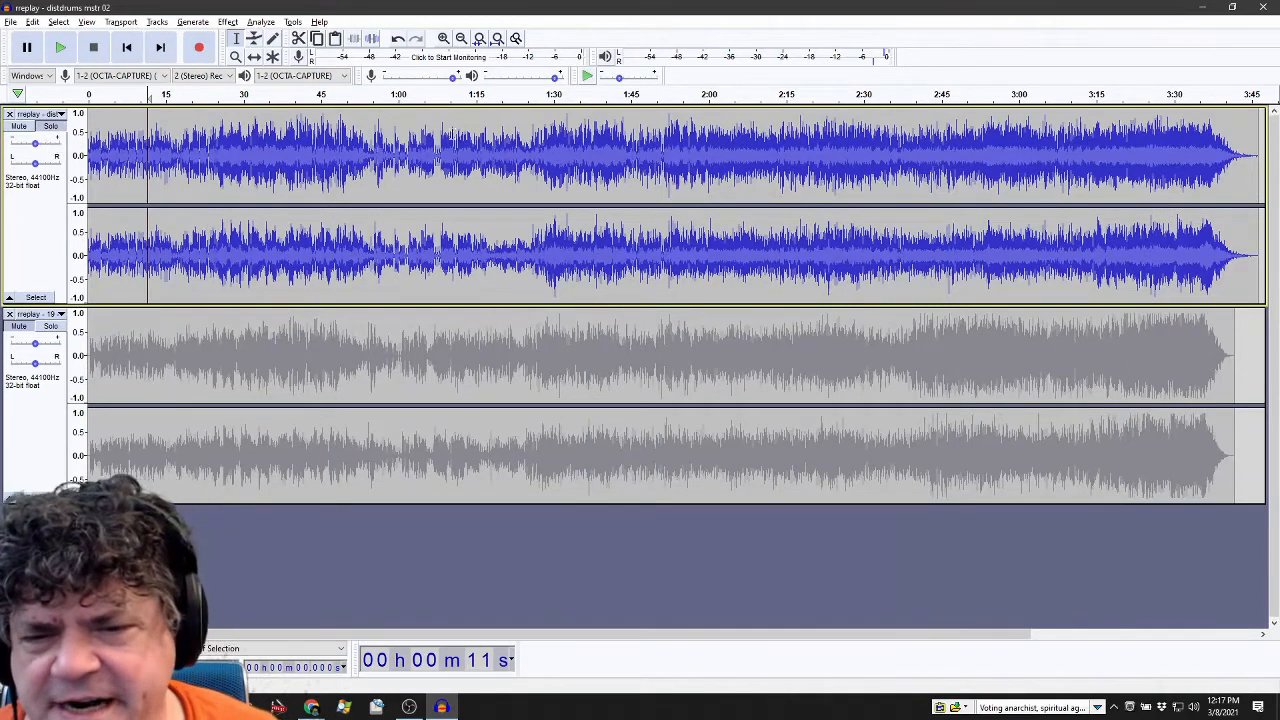
click(60, 47)
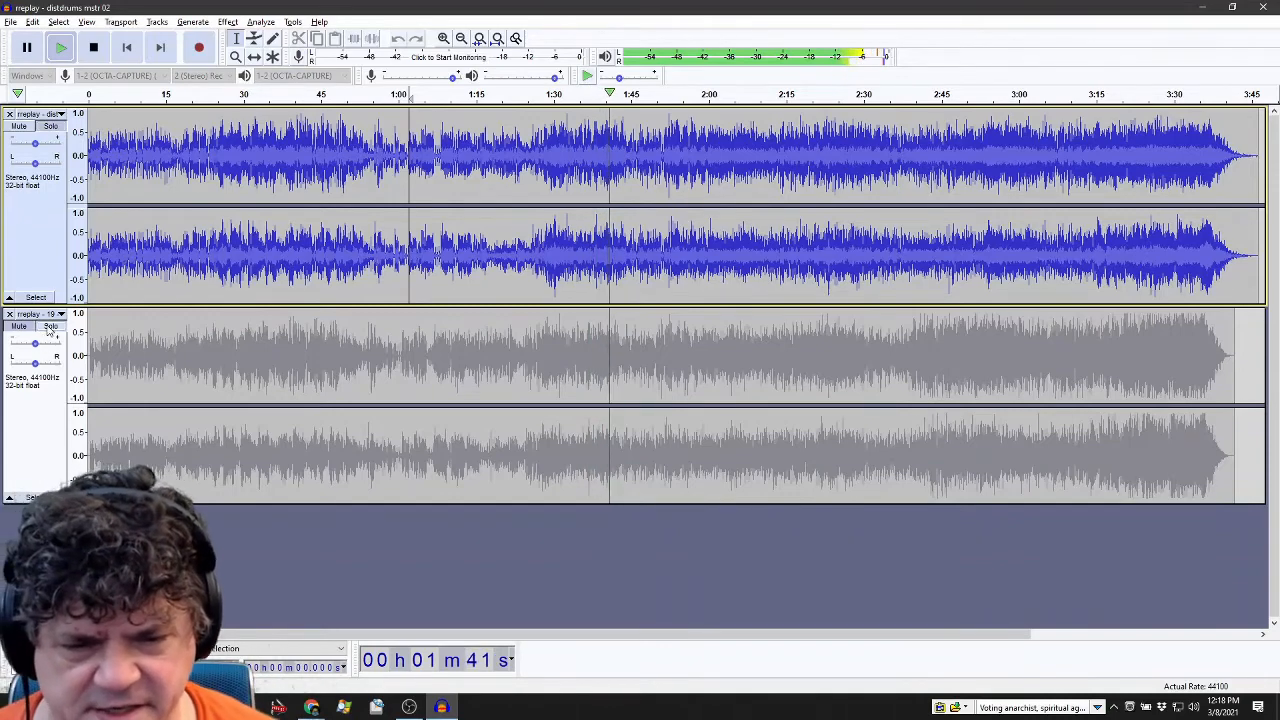
click(51, 326)
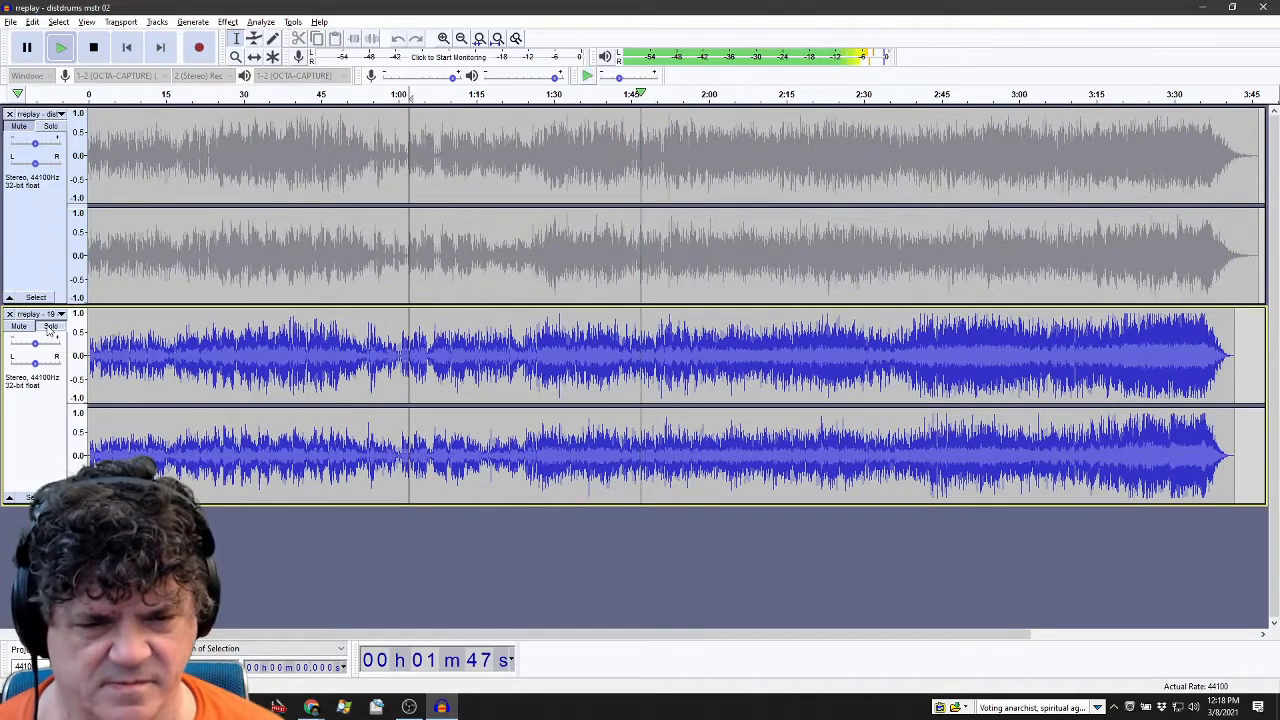
click(93, 47)
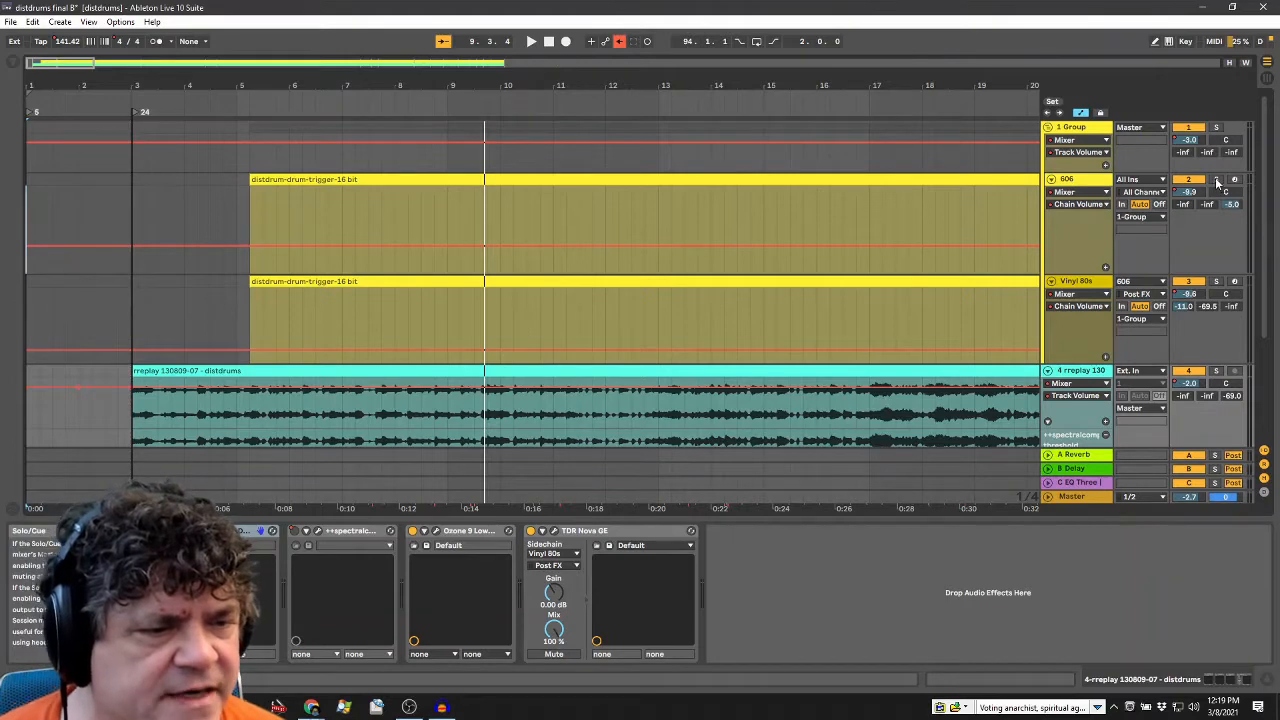
Solo the 1 Group drum track to hear the layered drums alone
click(532, 41)
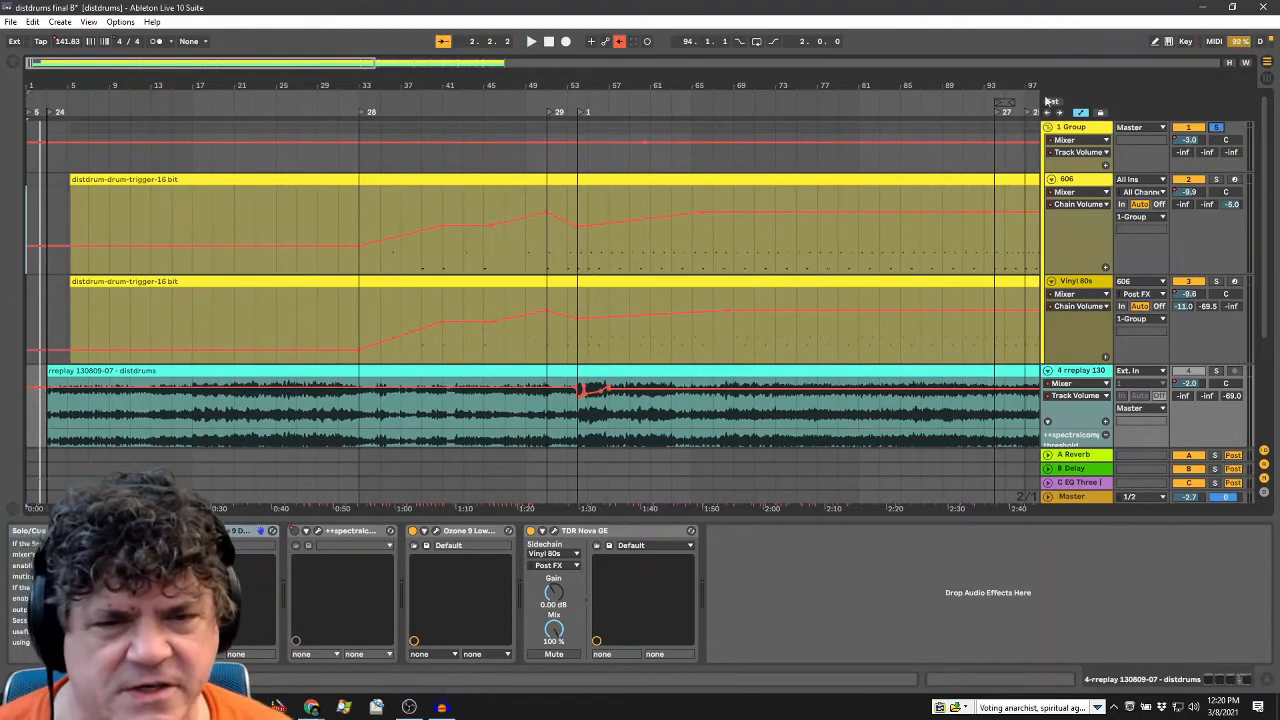
Show the ++spectralcompand threshold automation lane on the replay track
click(532, 41)
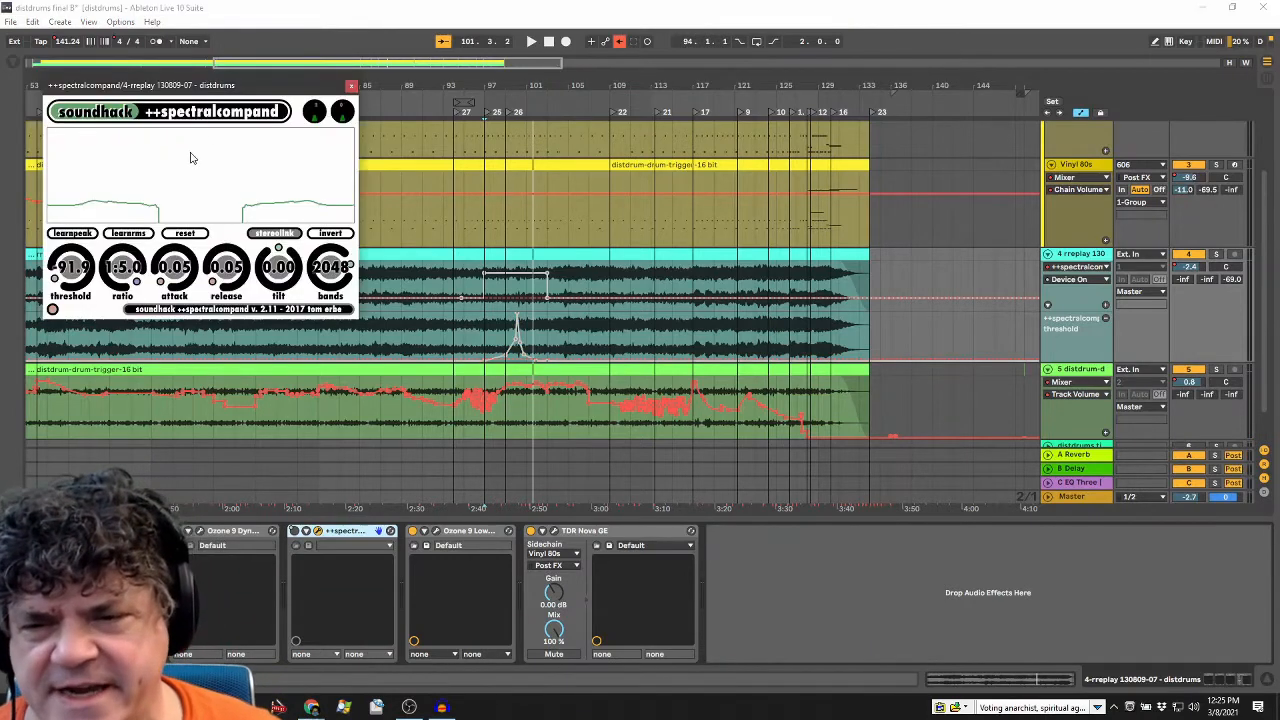
mouse_move(203, 122)
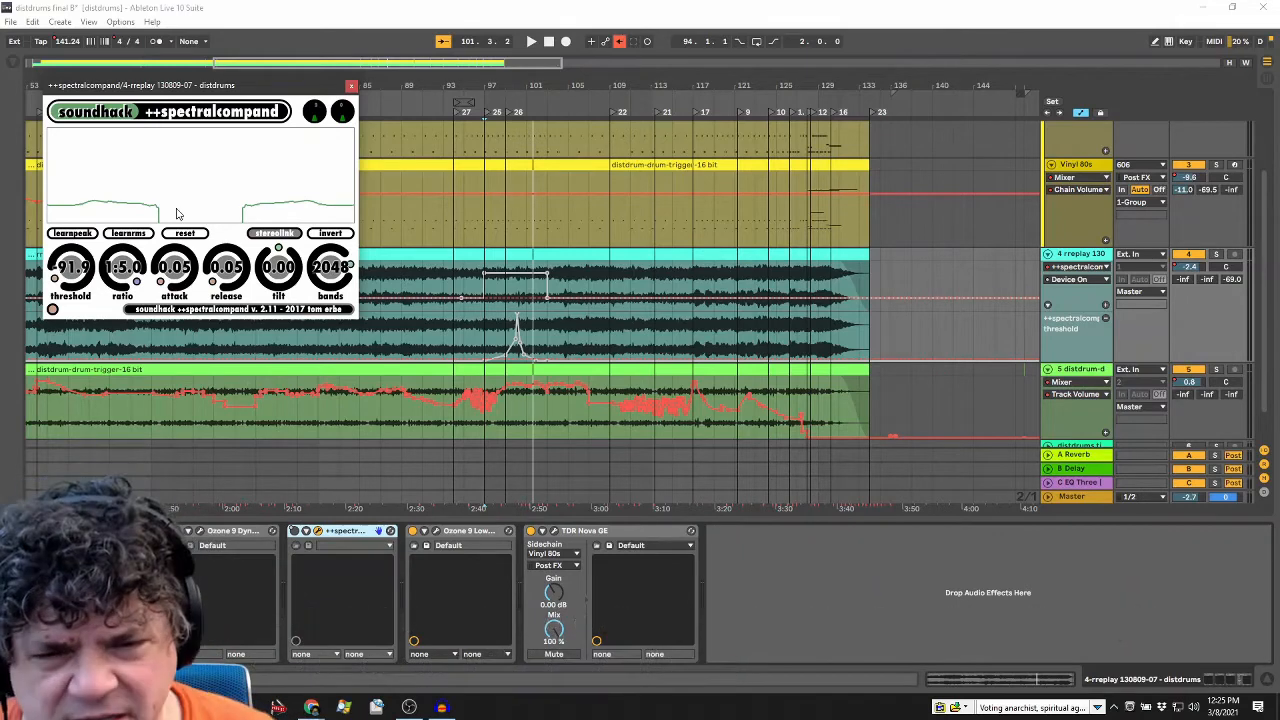
mouse_move(483, 94)
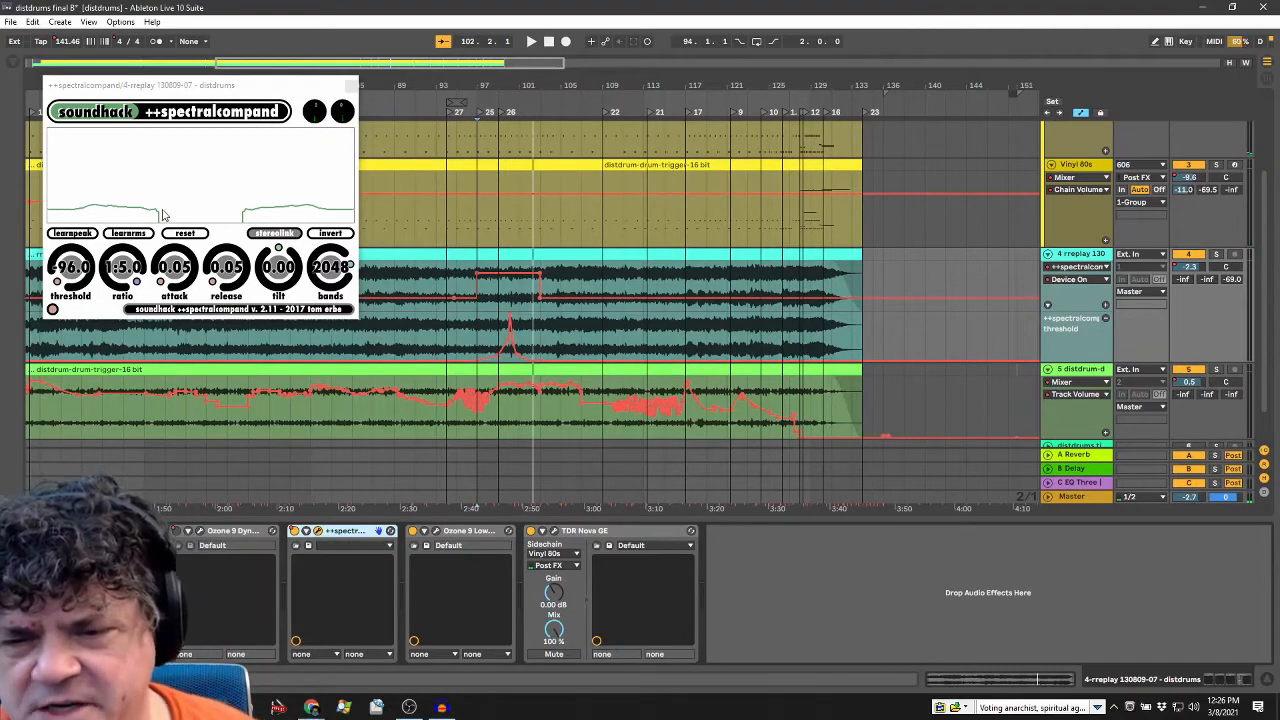
mouse_move(157, 158)
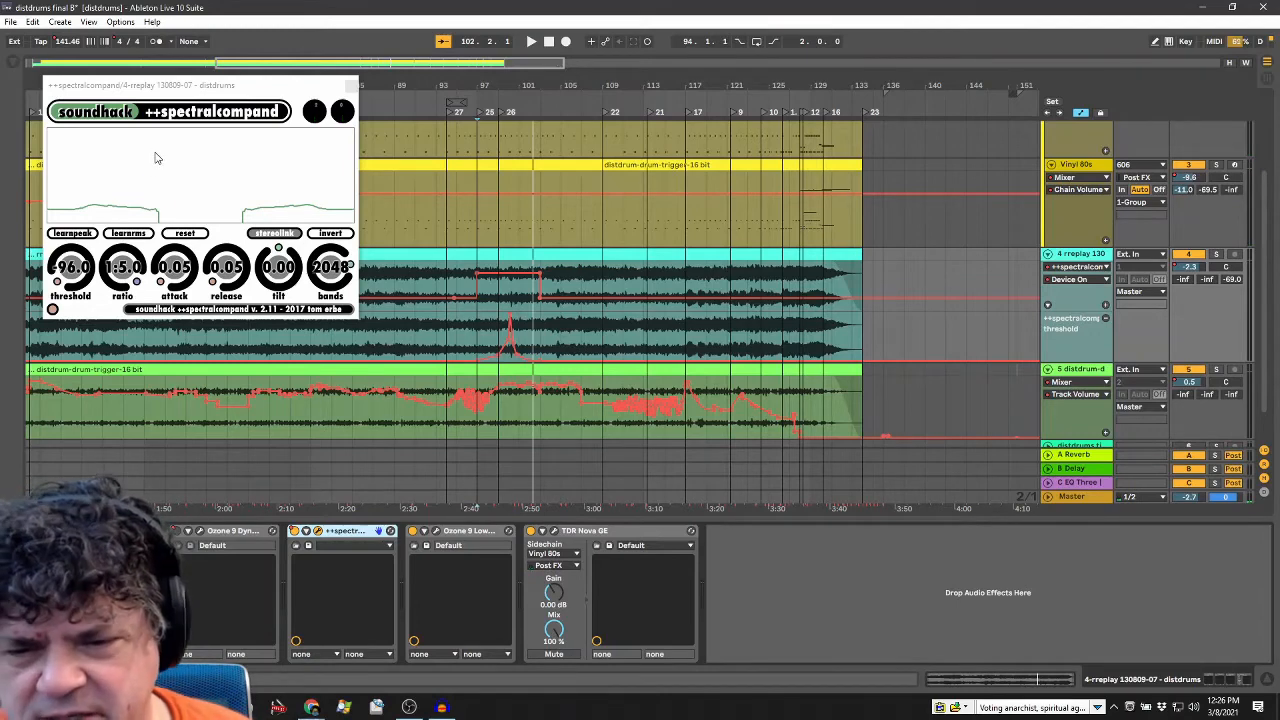
Adjust the threshold breakpoints around bar 97 and play the passage back
click(531, 41)
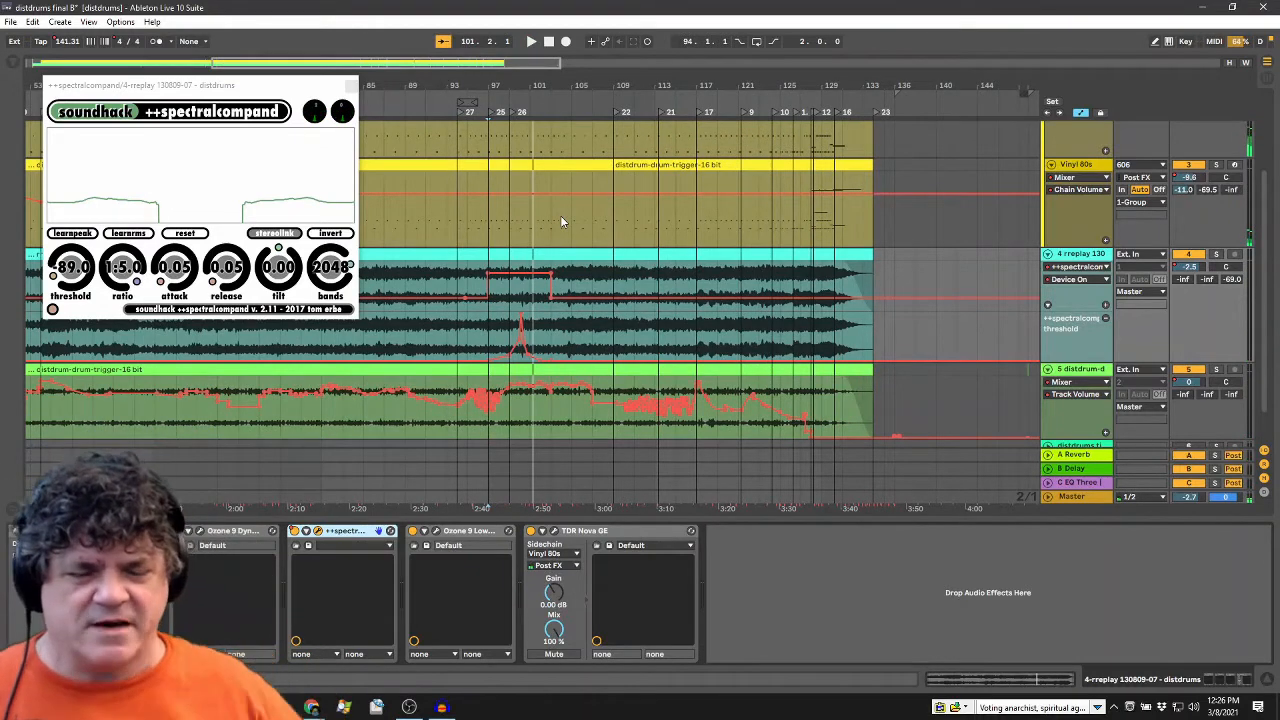
mouse_move(275, 211)
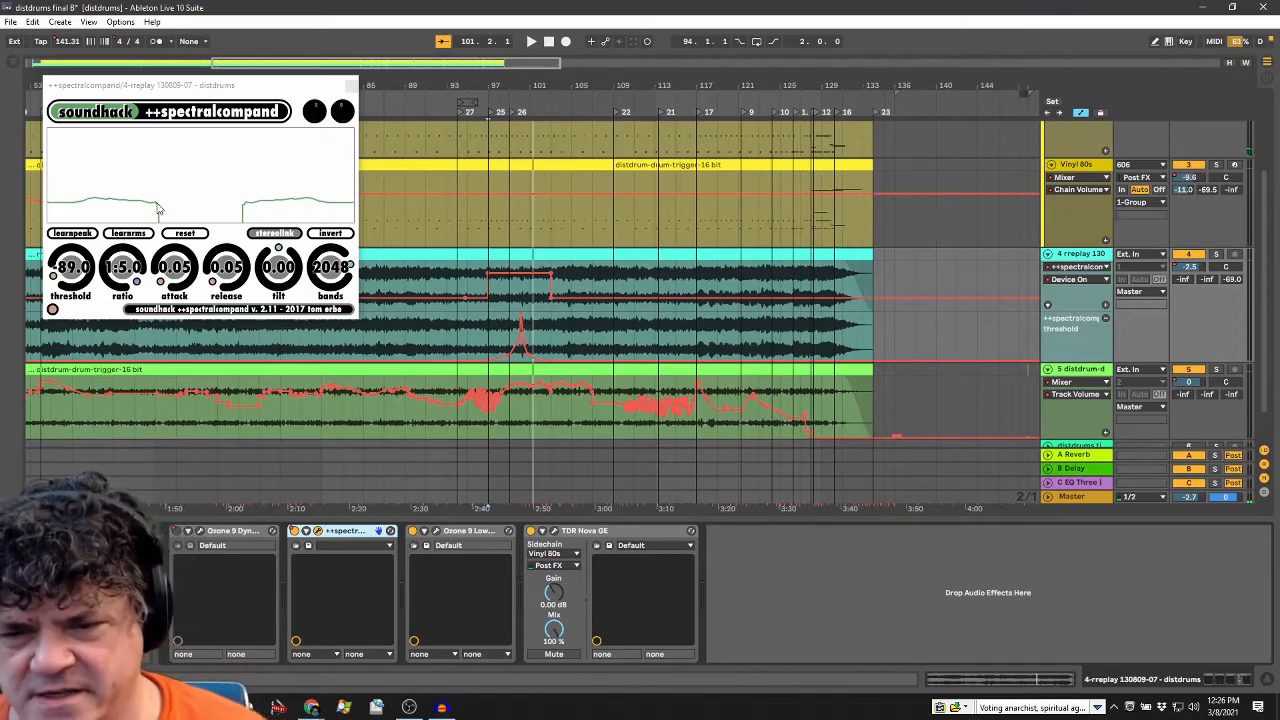
click(532, 41)
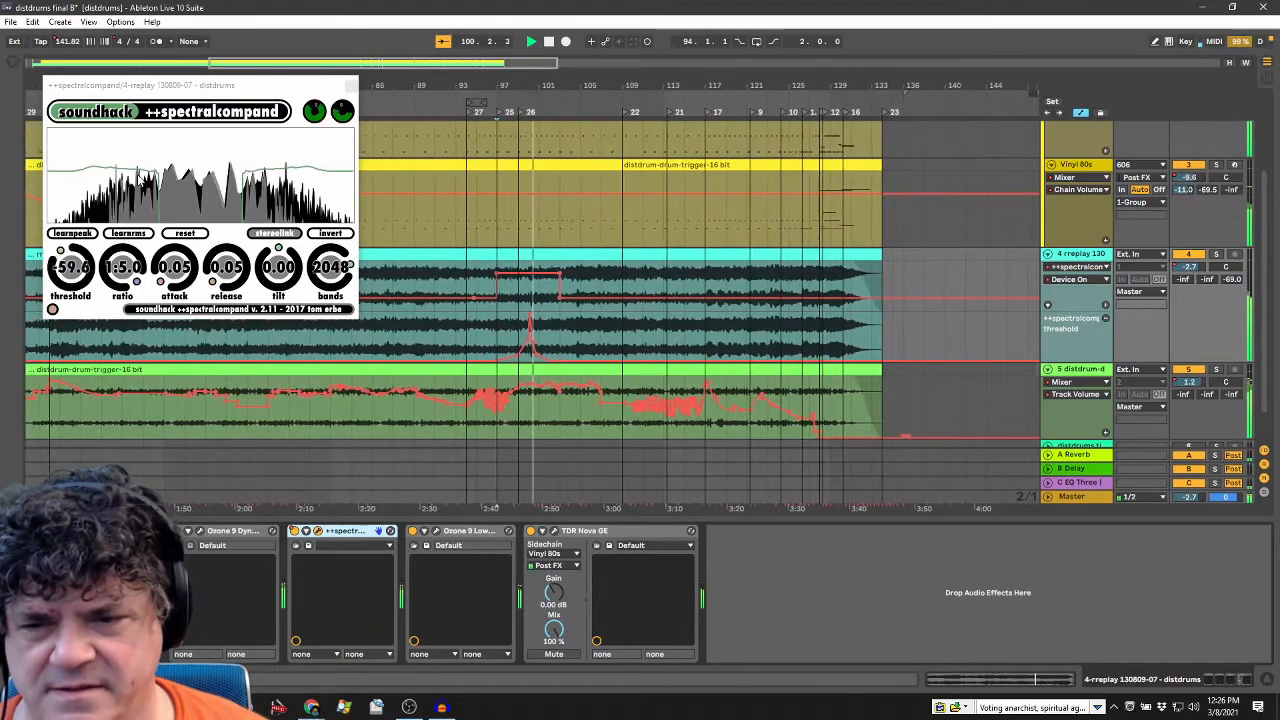
Stop playback, close spectralcompand, and close the optimize console window
drag(70, 267, 70, 300)
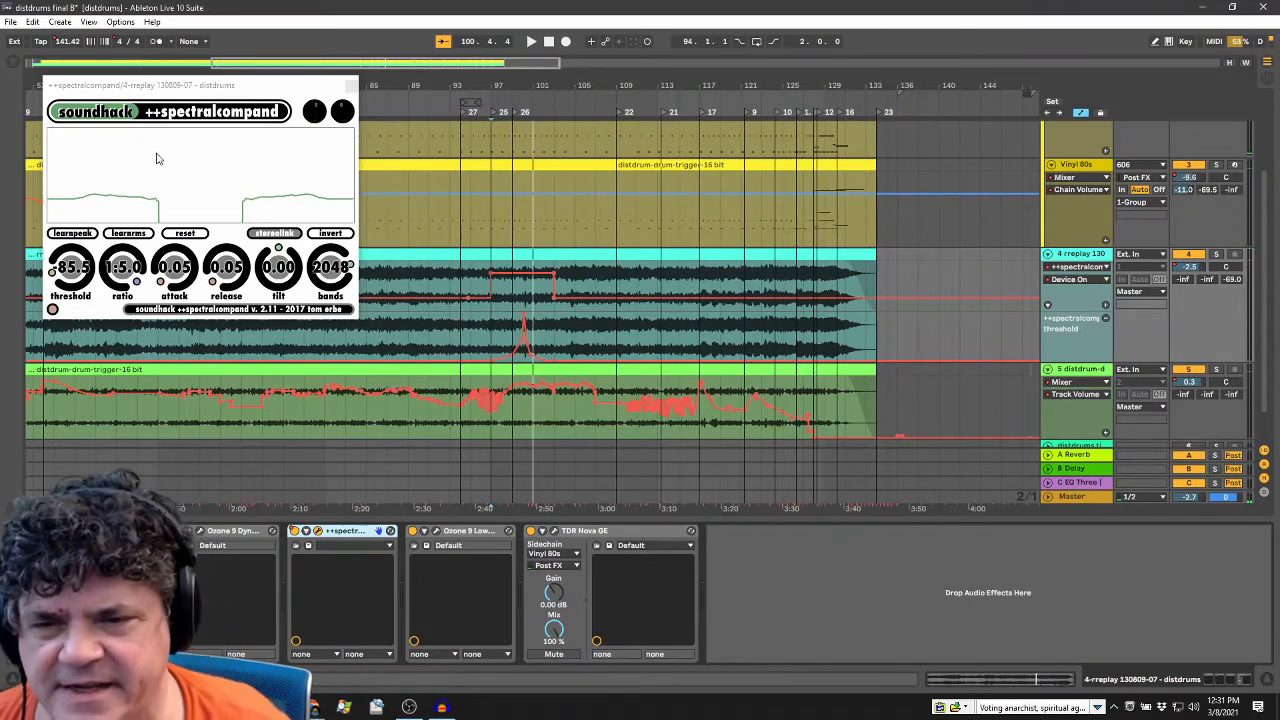
mouse_move(160, 206)
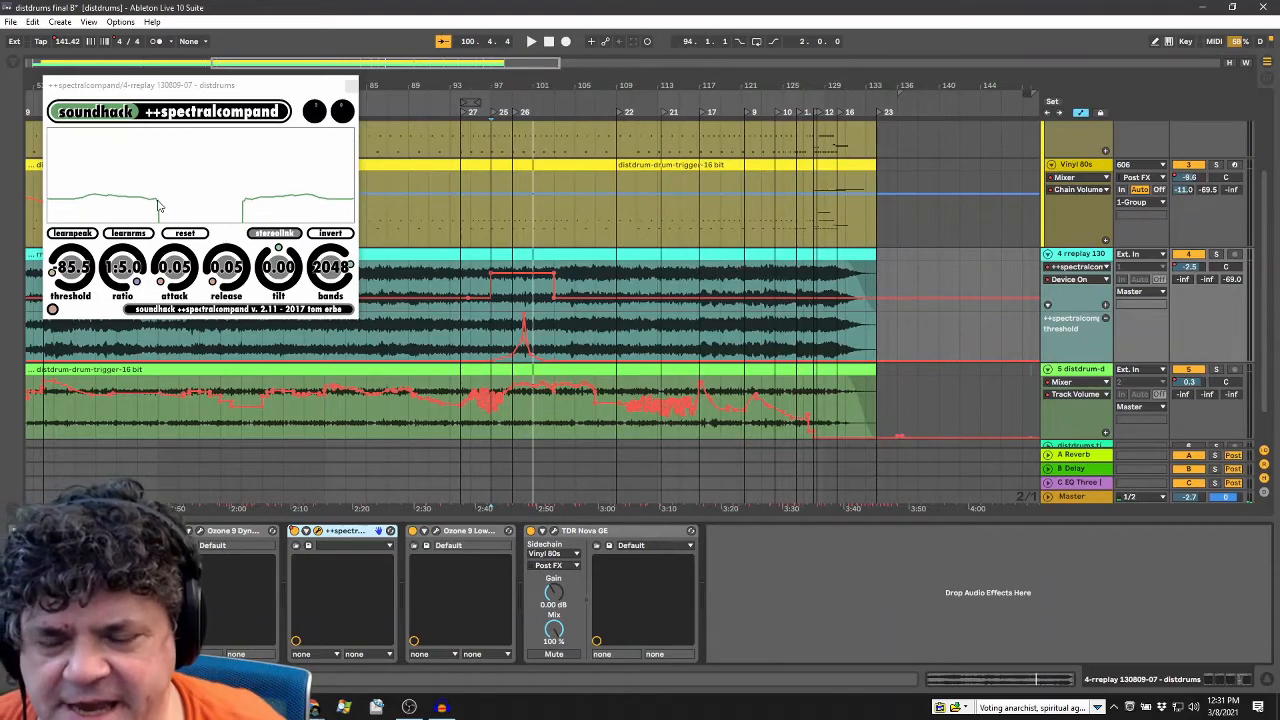
mouse_move(153, 145)
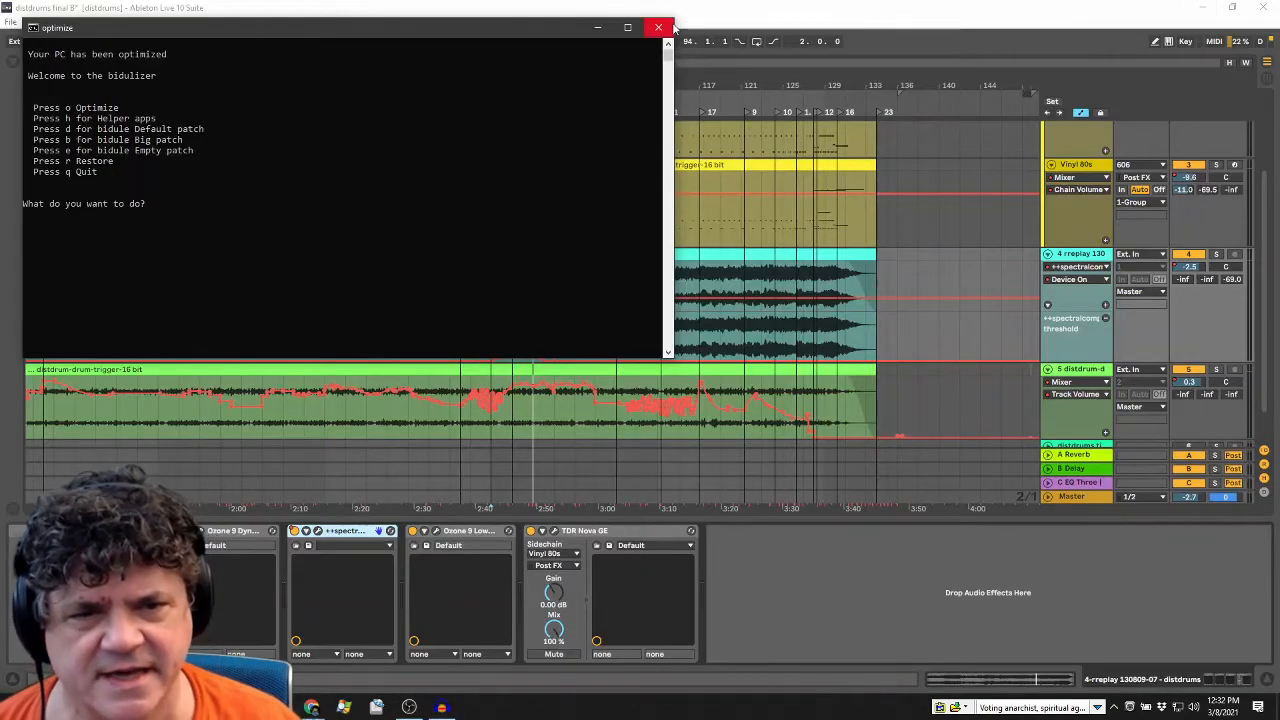
click(658, 27)
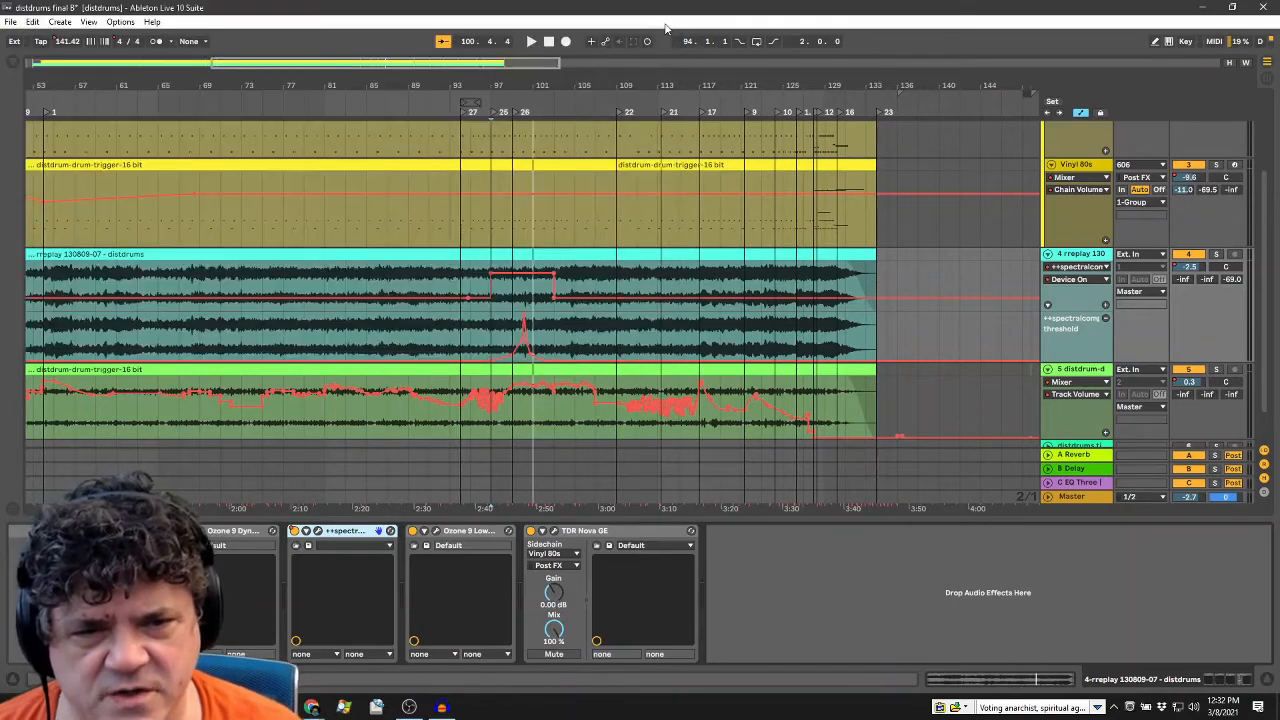